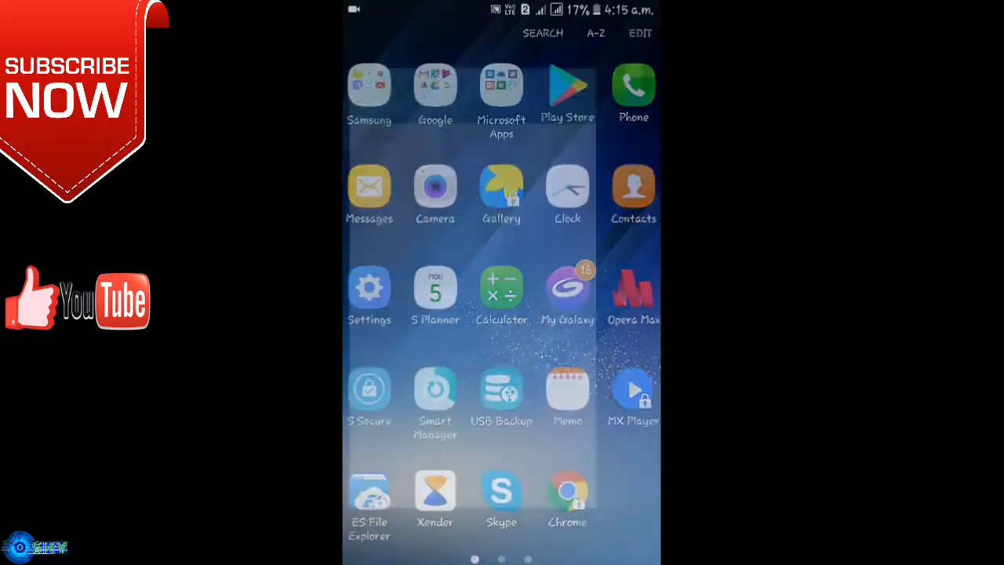
Launch Settings from the app drawer and scroll the category list toward Accessibility
click(369, 289)
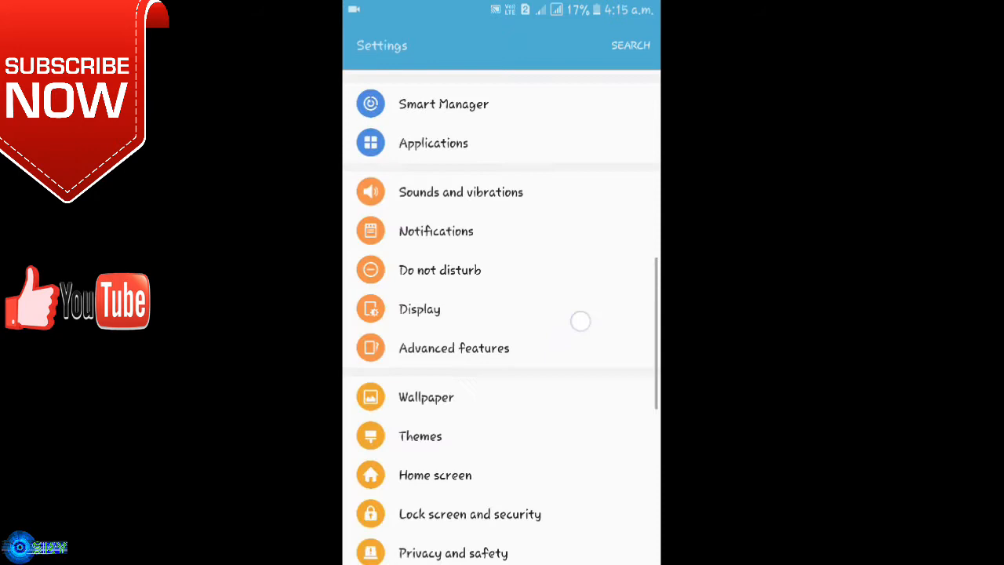
scroll(down, 3)
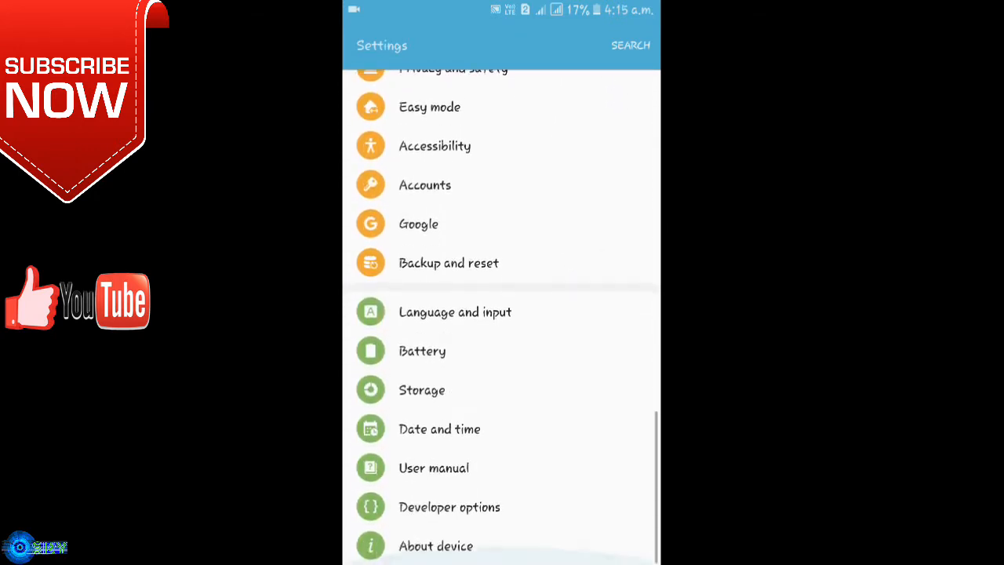
scroll(up, 3)
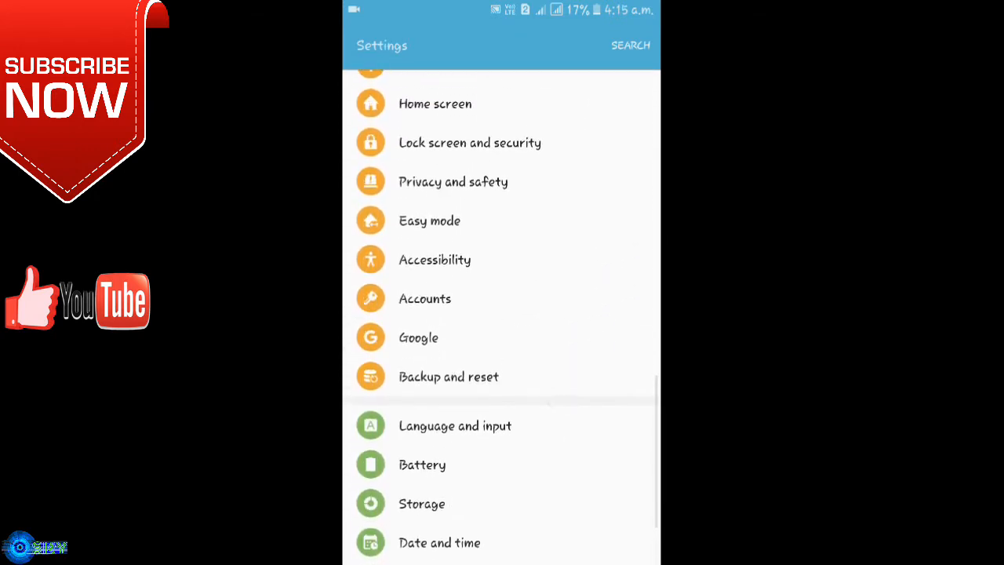
Enable Assistant menu under Accessibility and return to the home screen with the floating button
click(434, 259)
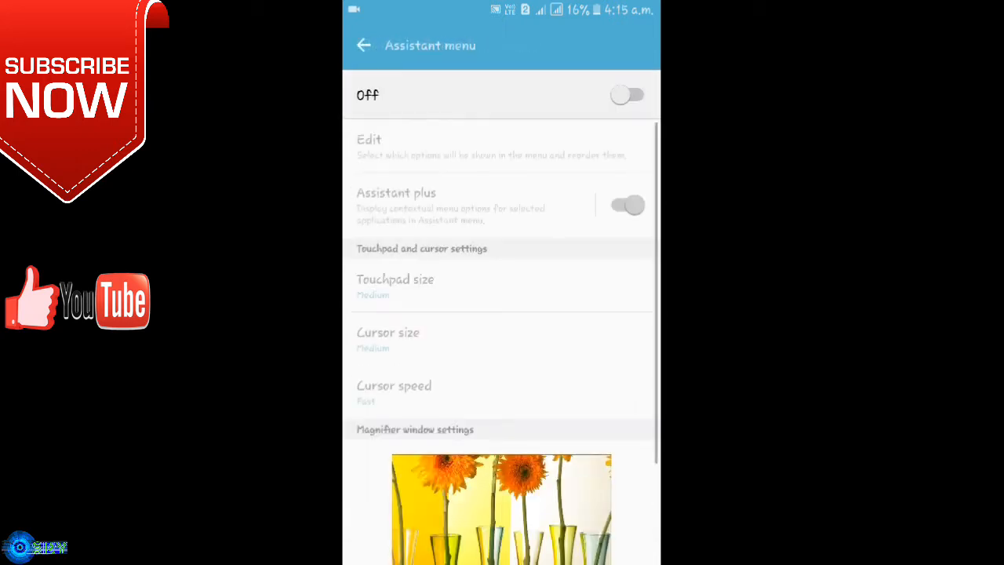
click(628, 96)
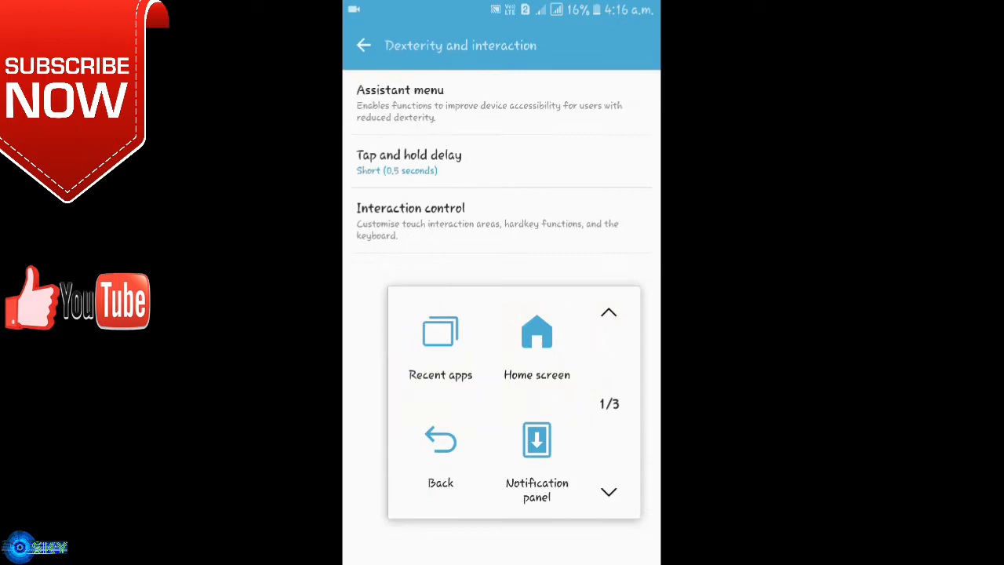
click(537, 345)
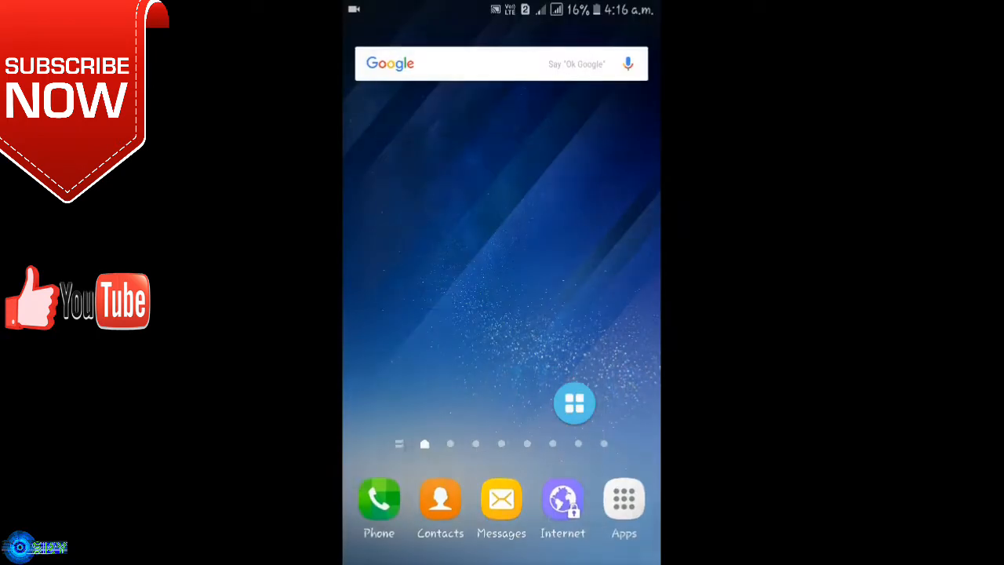
click(574, 401)
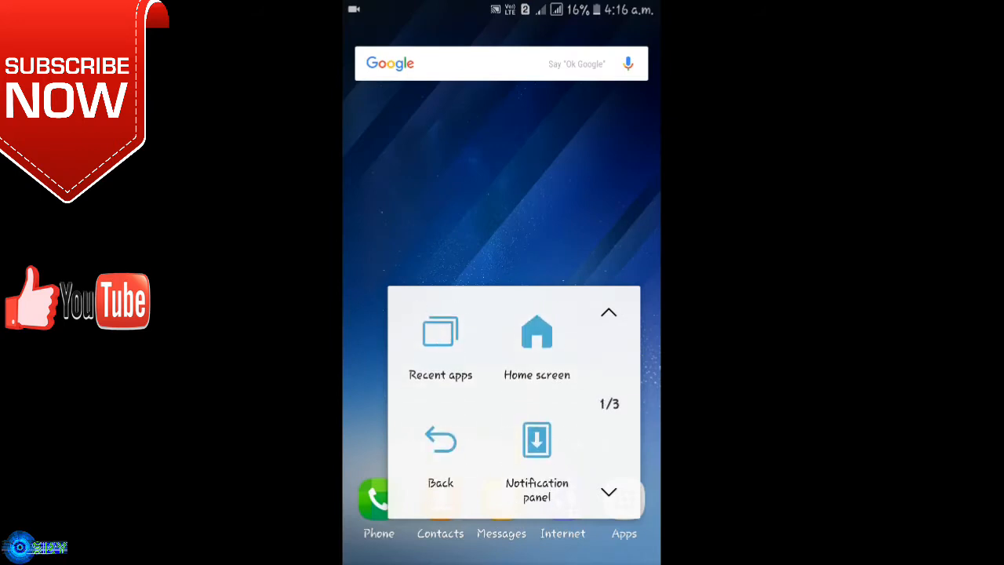
click(537, 338)
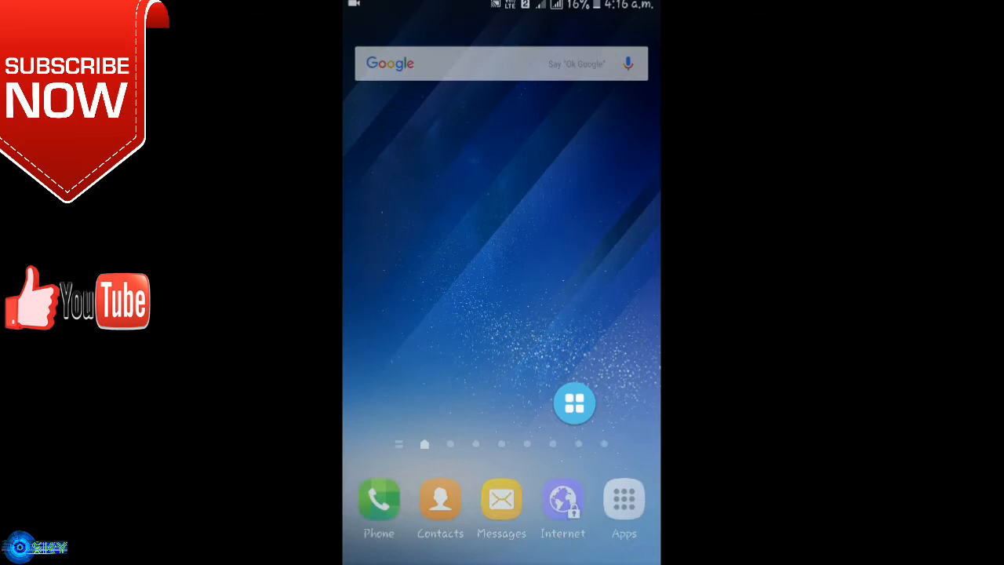
click(574, 402)
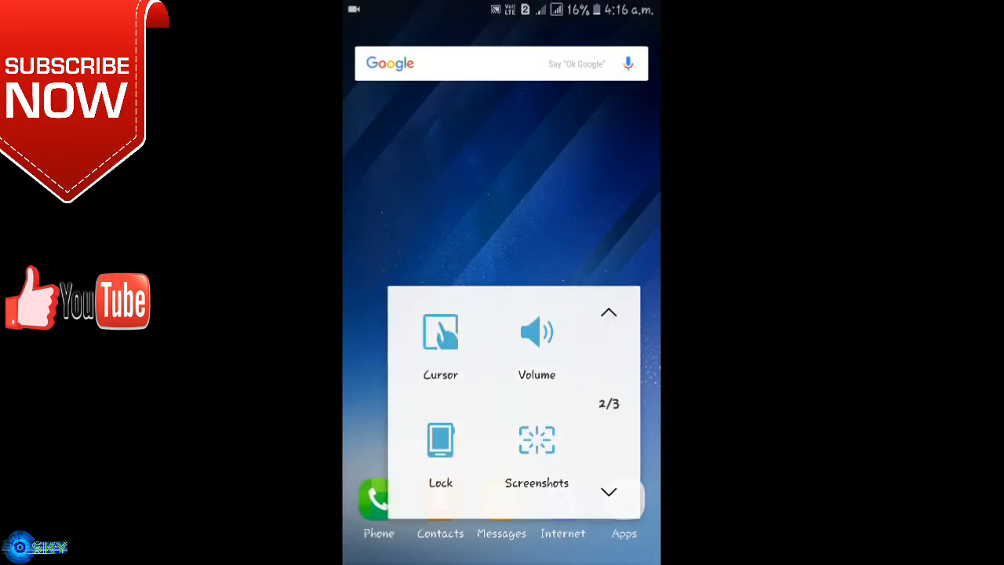
click(536, 333)
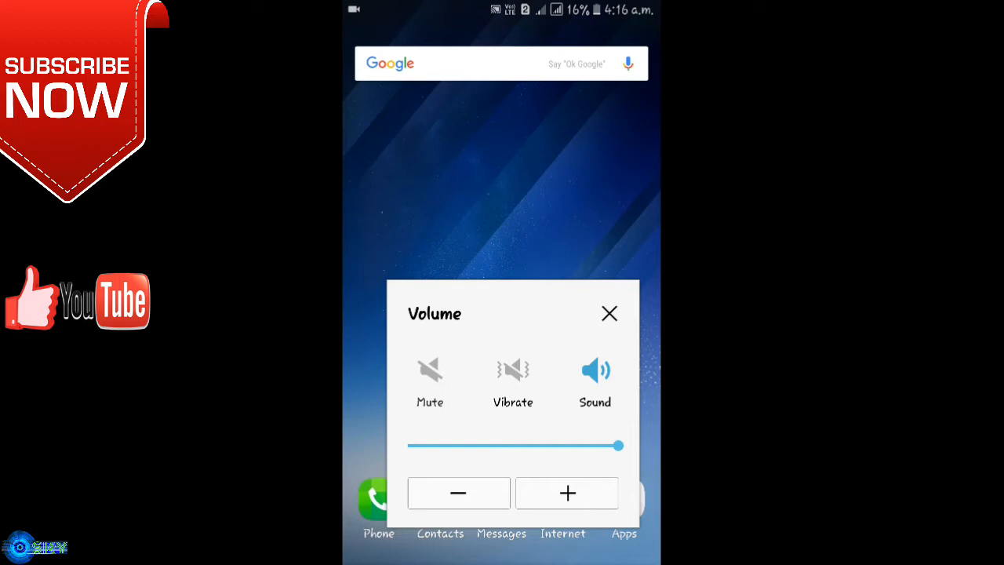
click(595, 371)
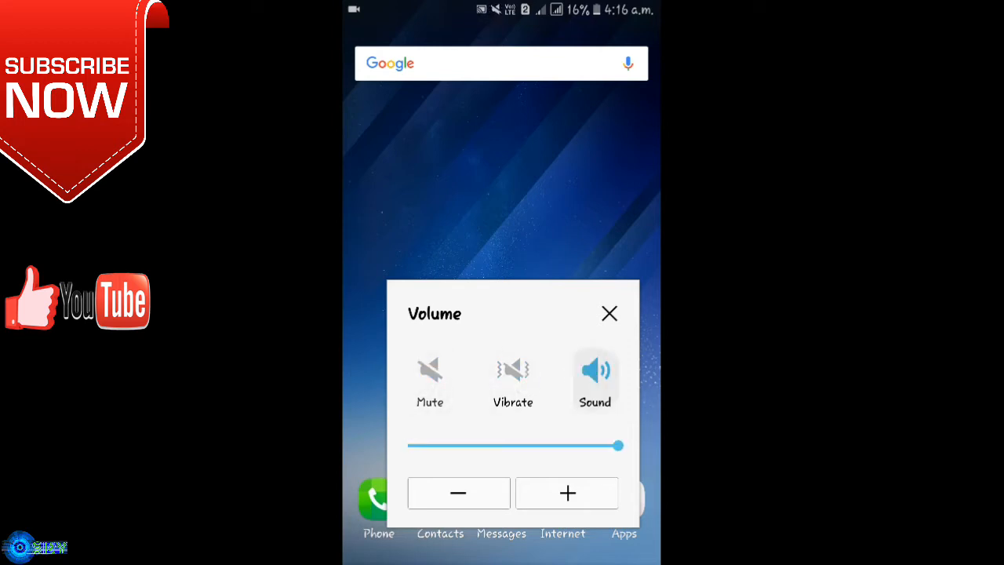
click(609, 314)
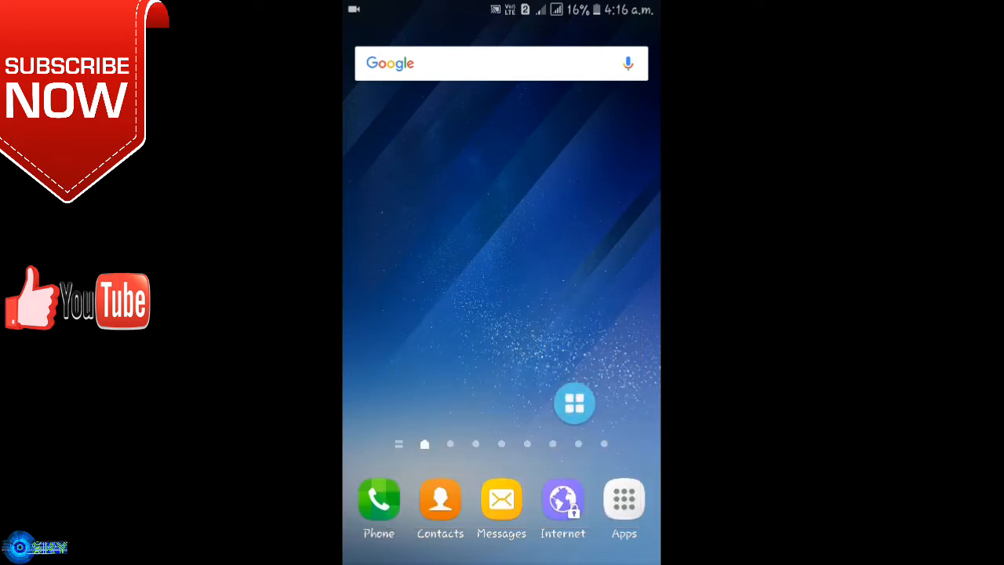
click(574, 403)
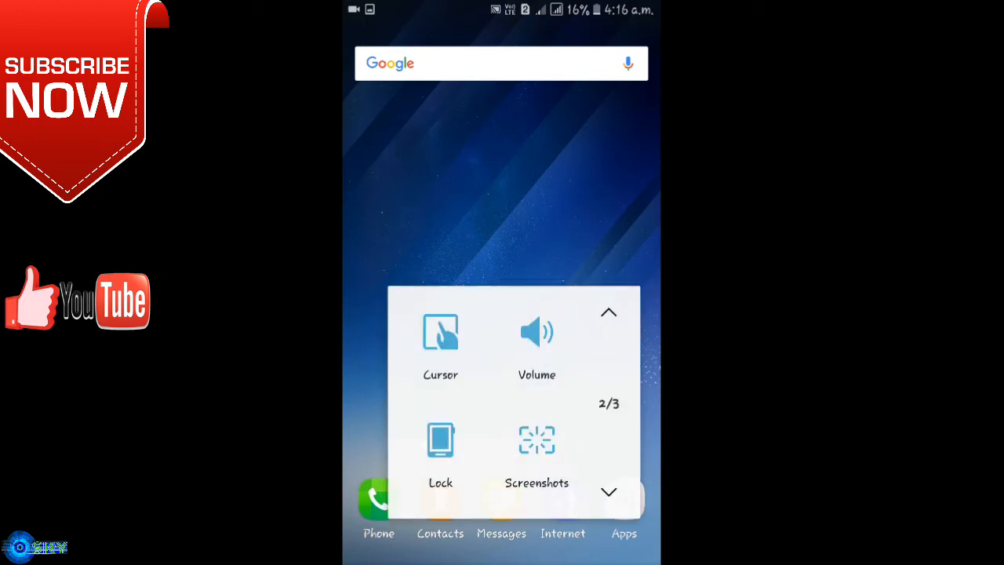
click(609, 493)
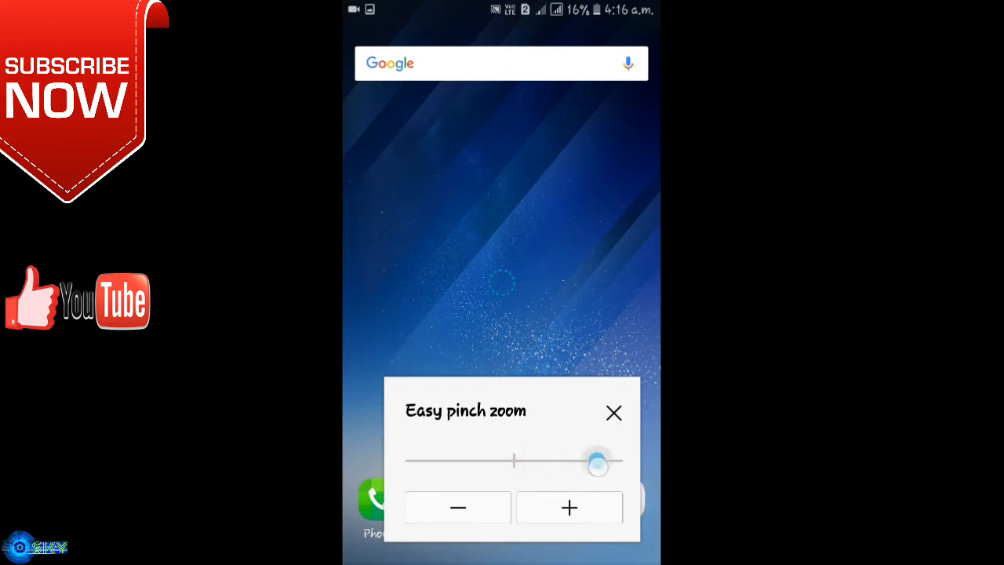
drag(597, 461, 508, 461)
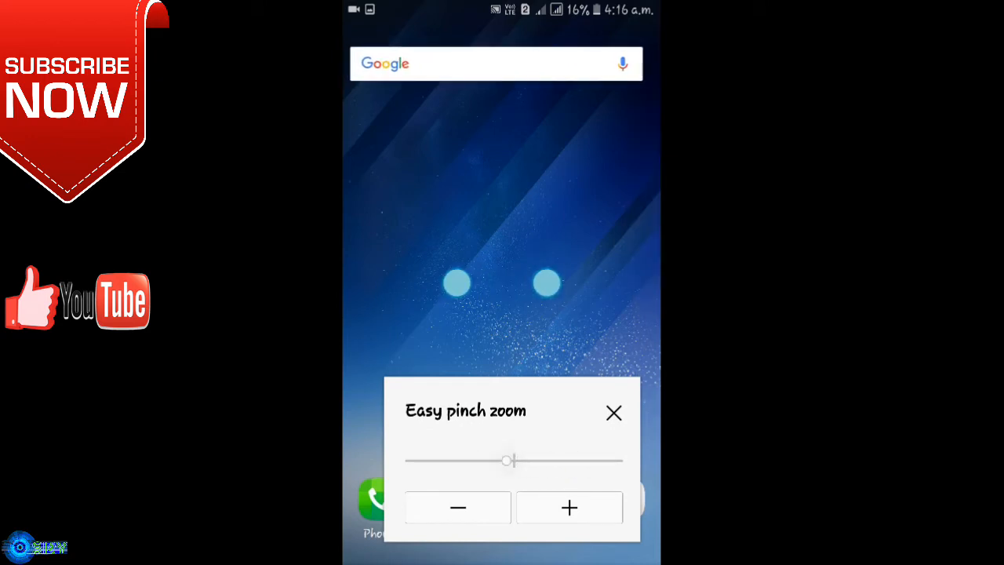
click(614, 413)
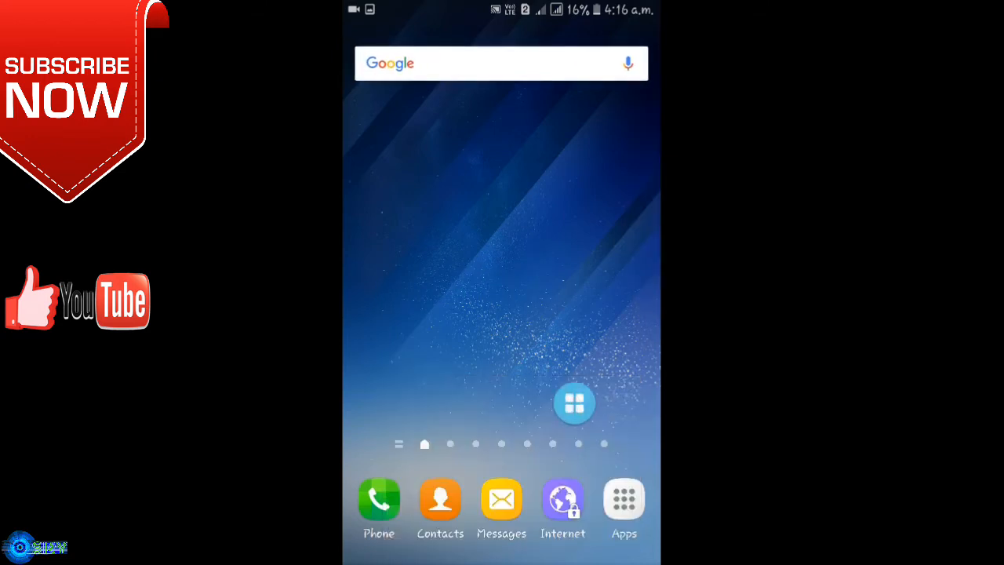
Use the Assistant Menu's Cursor control to select Apps in the dock and show all apps
click(574, 404)
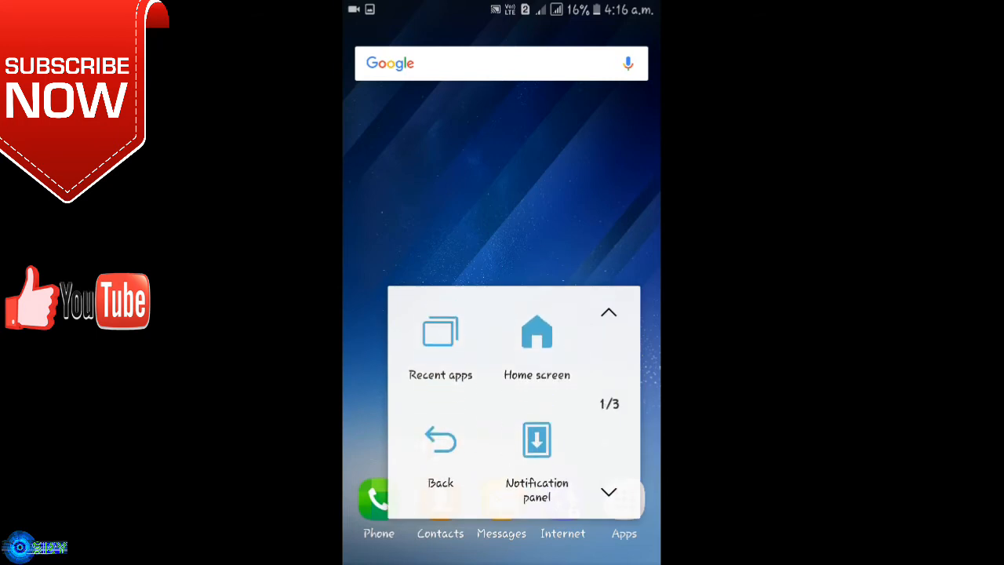
click(609, 493)
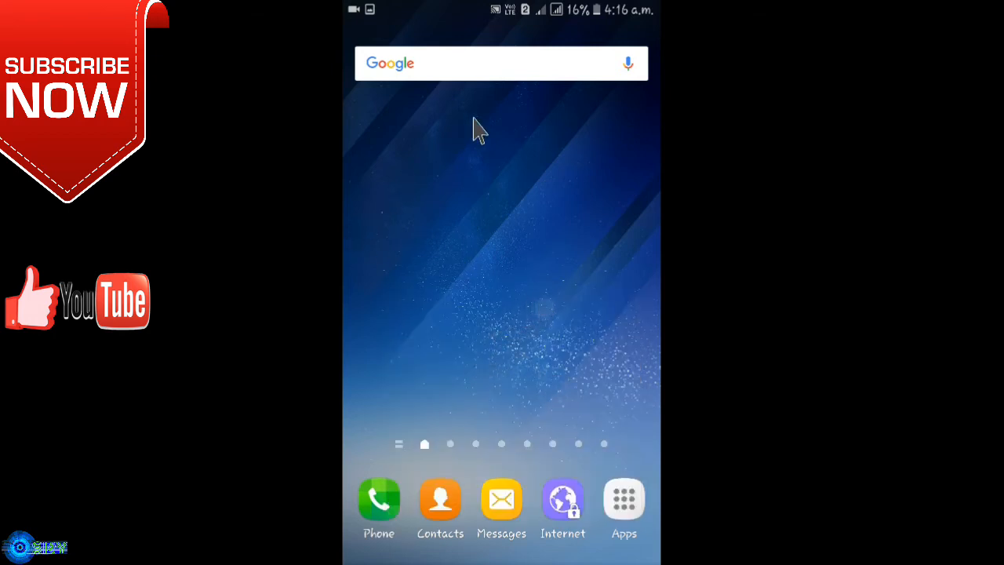
click(555, 317)
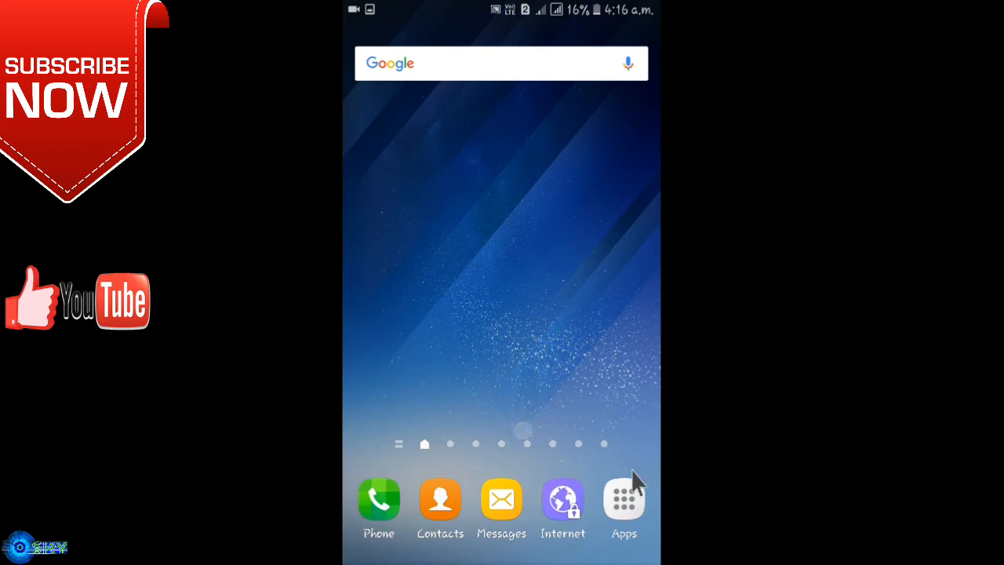
click(624, 502)
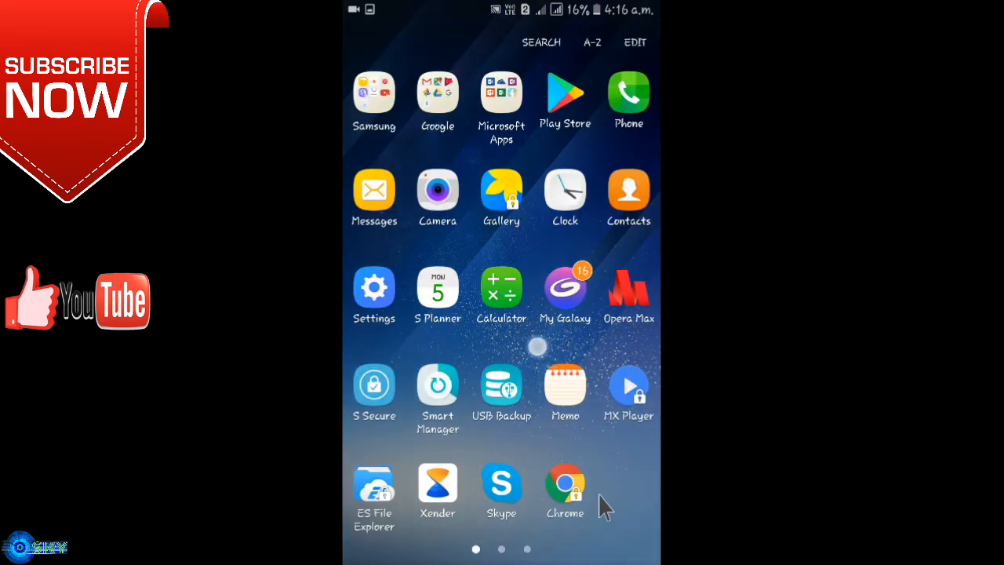
mouse_move(609, 123)
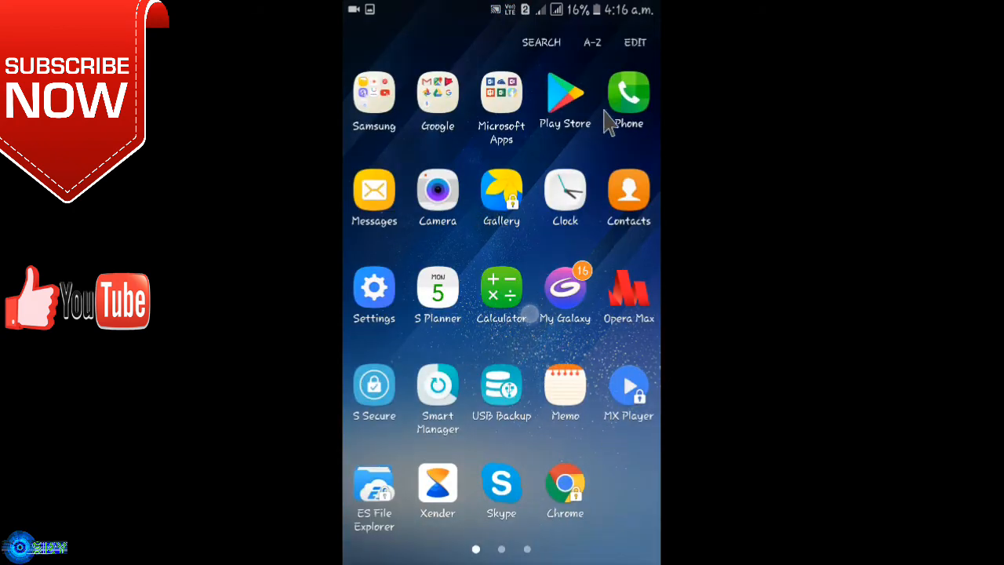